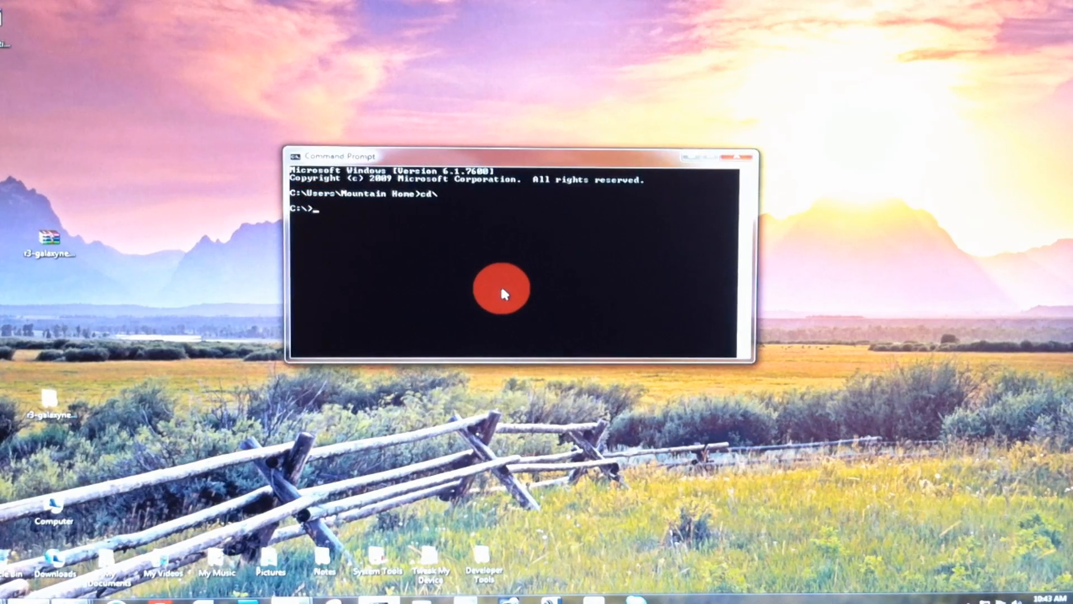
{"action": "type", "text": "fastb"}
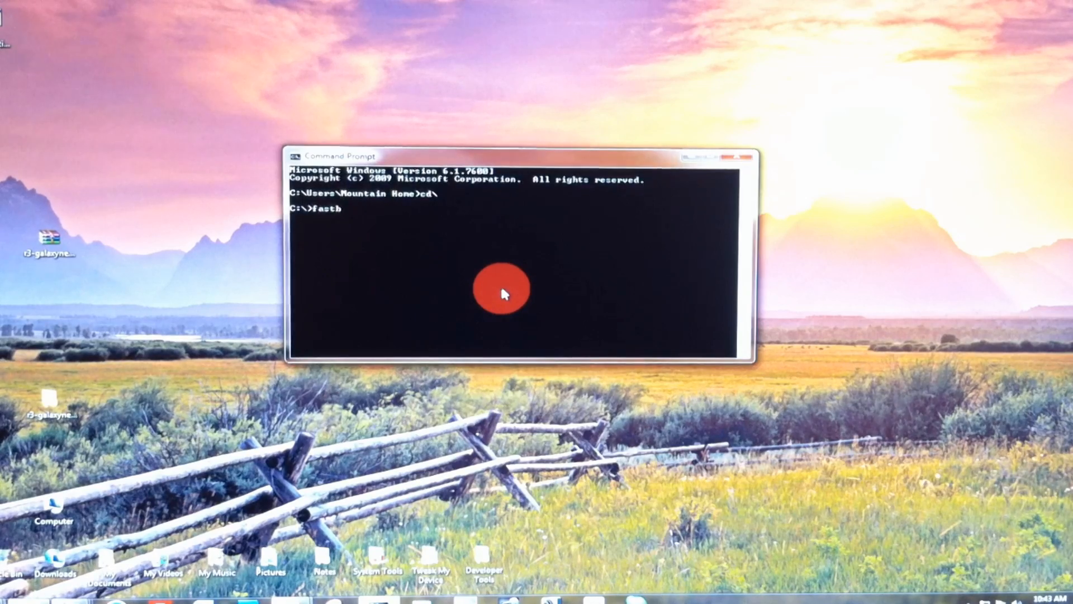
{"action": "type", "text": "oot-"}
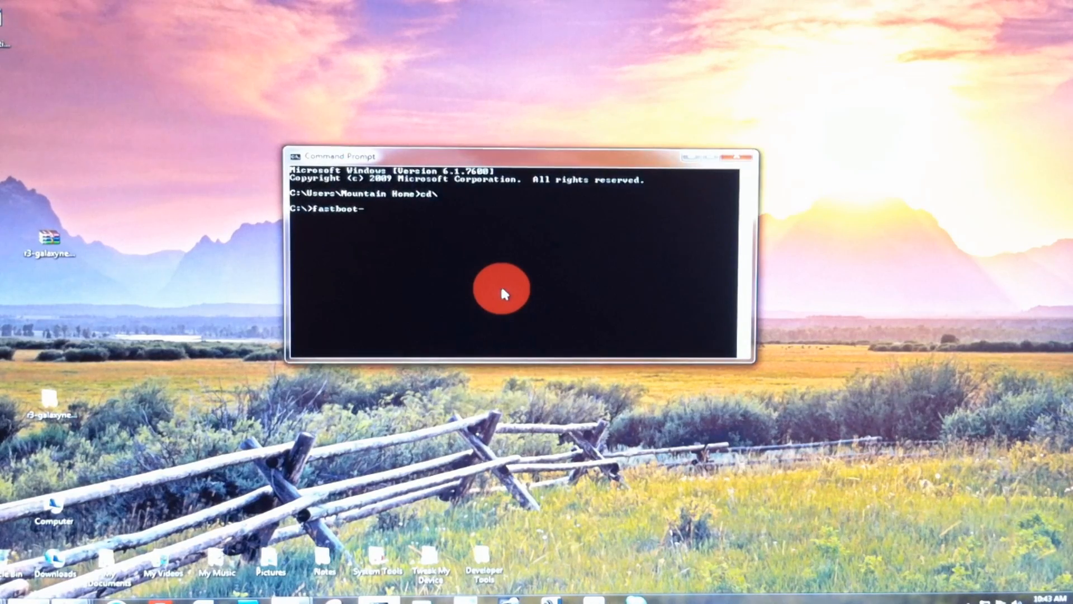
{"action": "type", "text": "windows."}
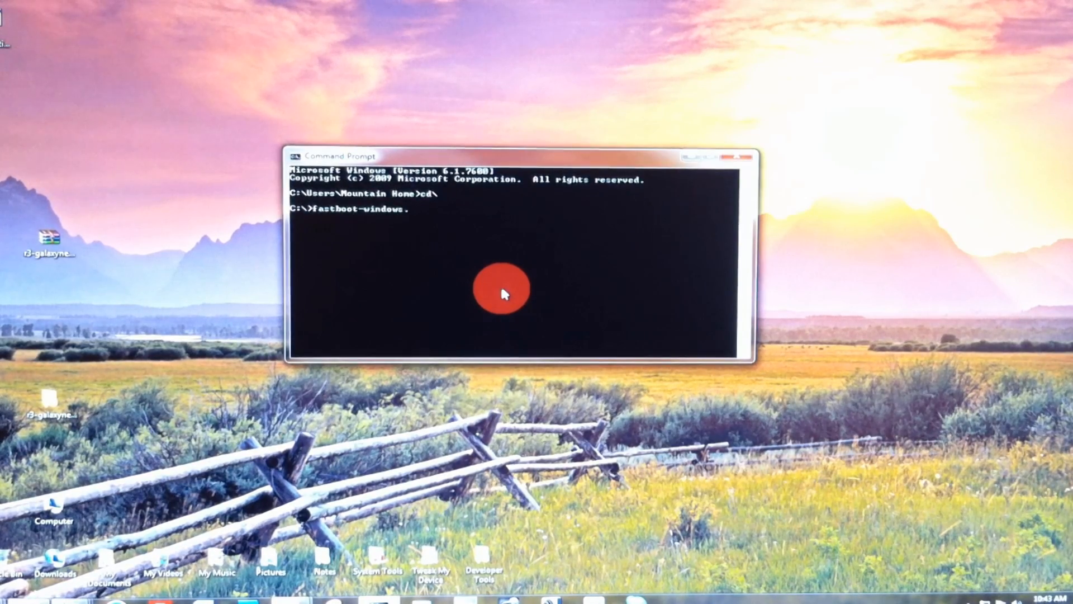
{"action": "type", "text": "exe o"}
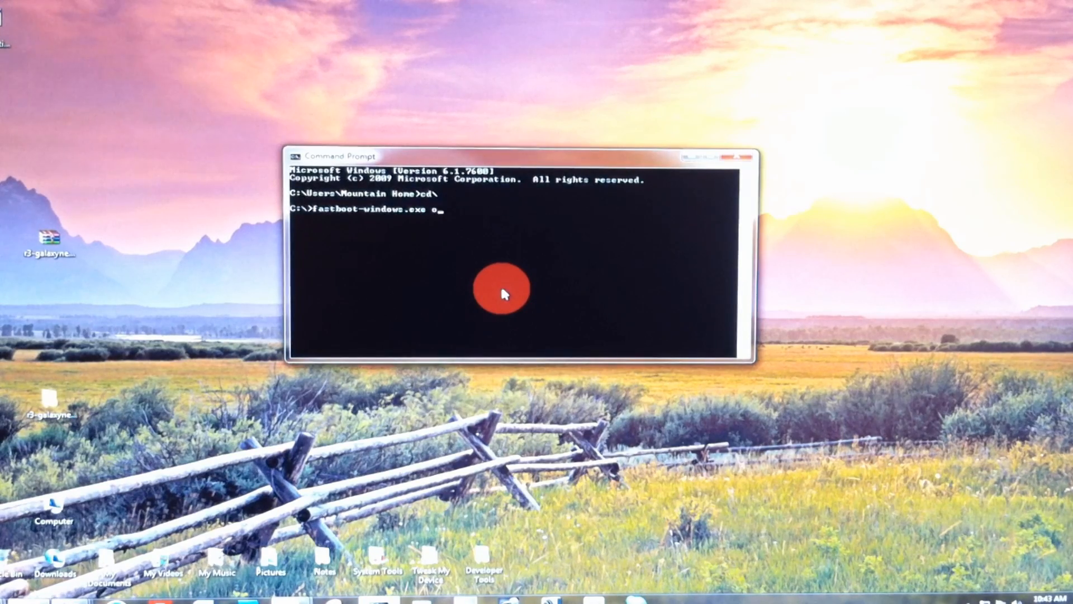
{"action": "type", "text": "em"}
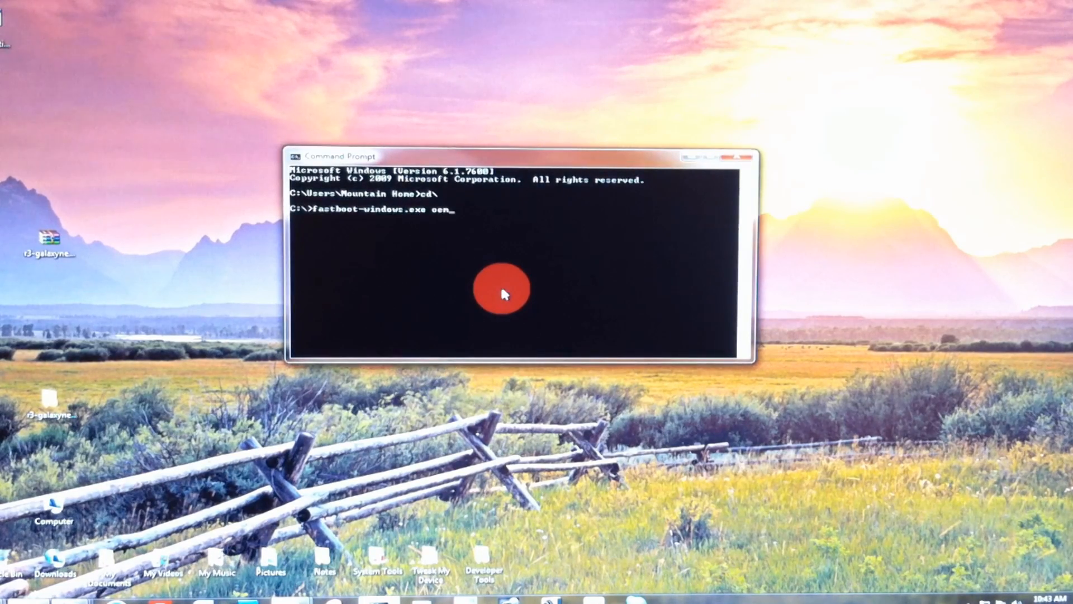
{"action": "type", "text": "unlock"}
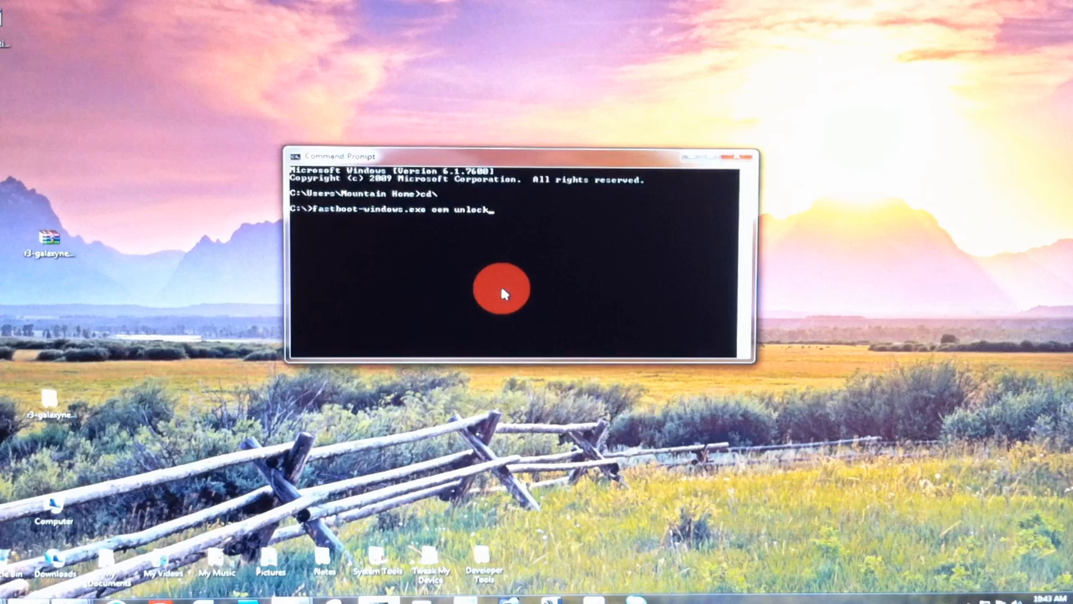